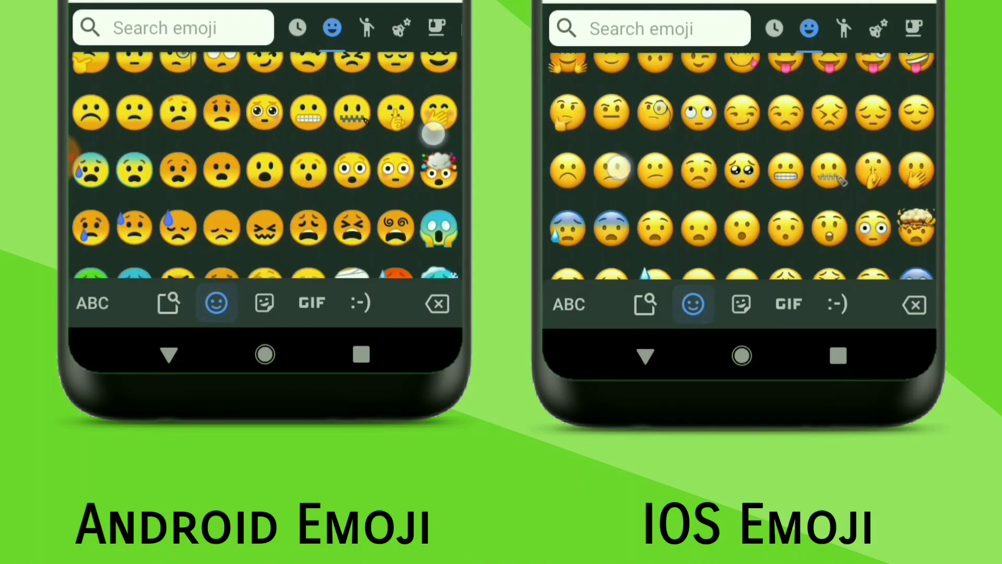
- Launch Magisk Manager from the home screen and expand its navigation drawer
{"action": "scroll", "scroll_direction": "down", "scroll_amount": 3}
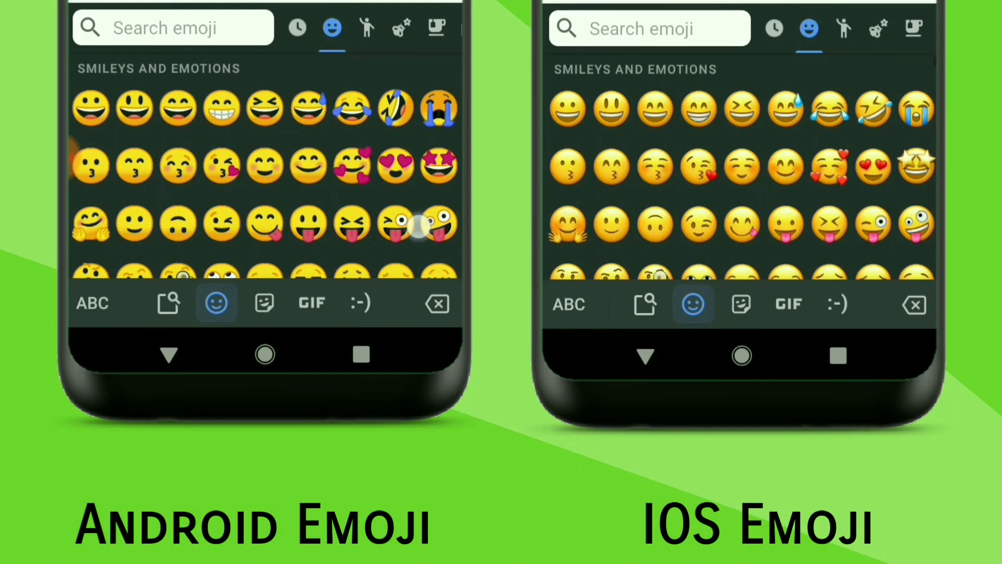
{"action": "scroll", "scroll_direction": "down", "scroll_amount": 3}
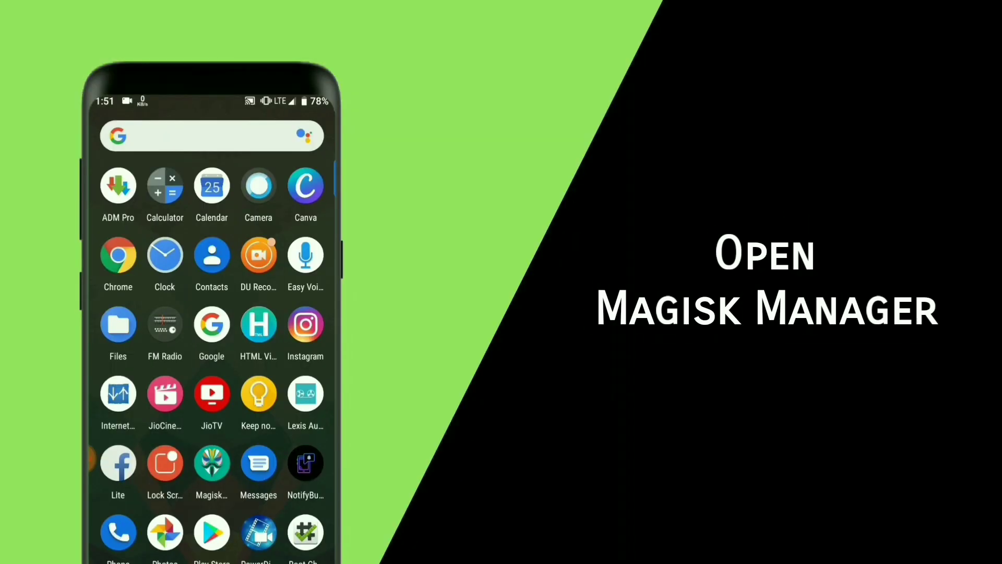
{"action": "left_click", "coordinate": [212, 463]}
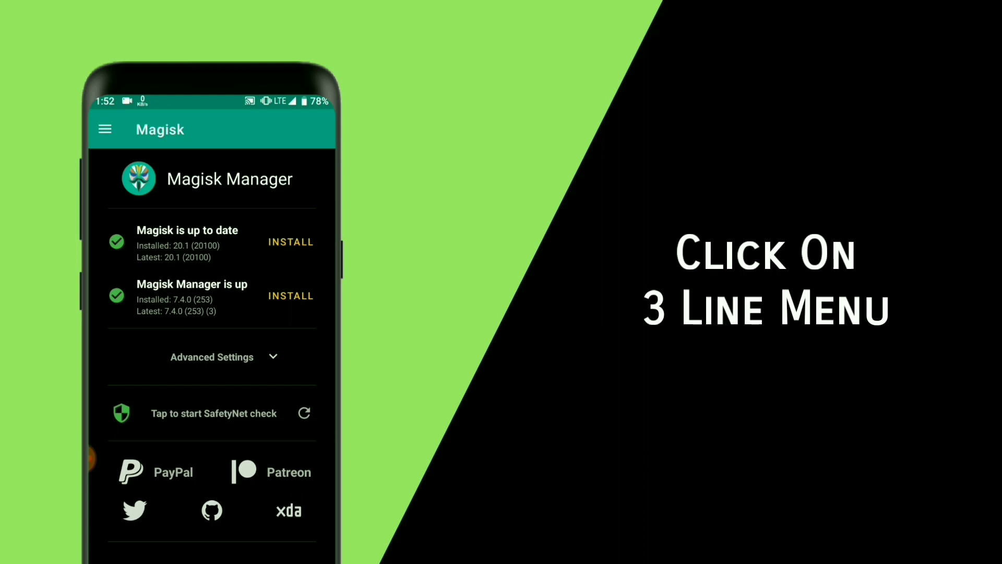
{"action": "left_click", "coordinate": [105, 129]}
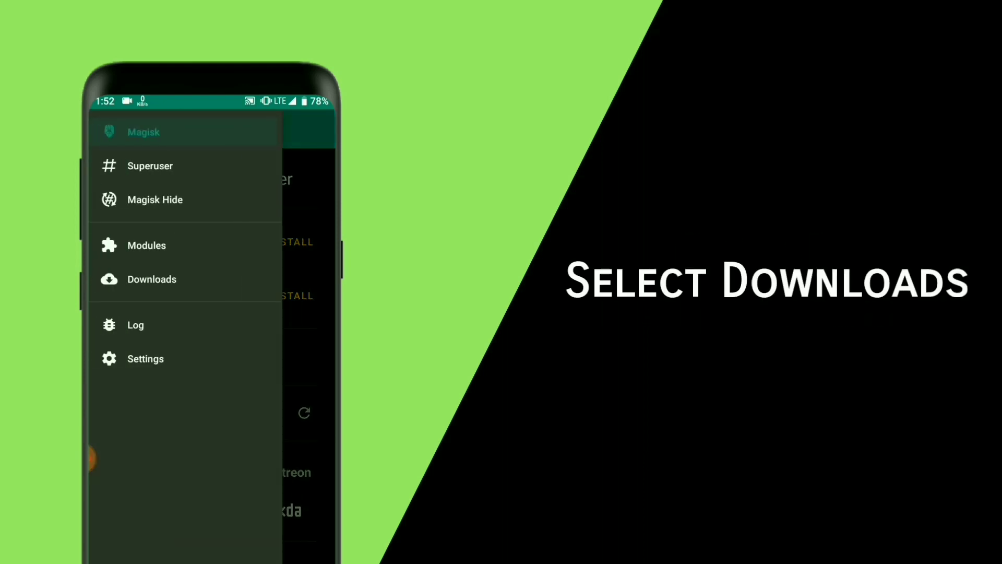
- Go to Downloads and search 'ios' to find the iOS12.1 Emoji module
{"action": "left_click", "coordinate": [151, 278]}
{"action": "type", "text": "ios"}
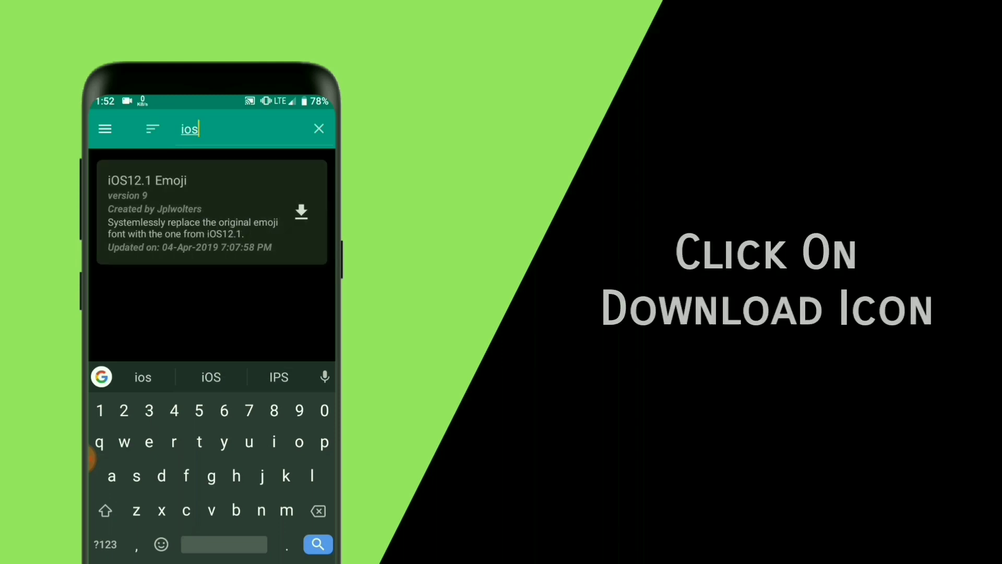
- Download and install the iOS12.1 Emoji module, then reboot the phone to apply it
{"action": "left_click", "coordinate": [300, 212]}
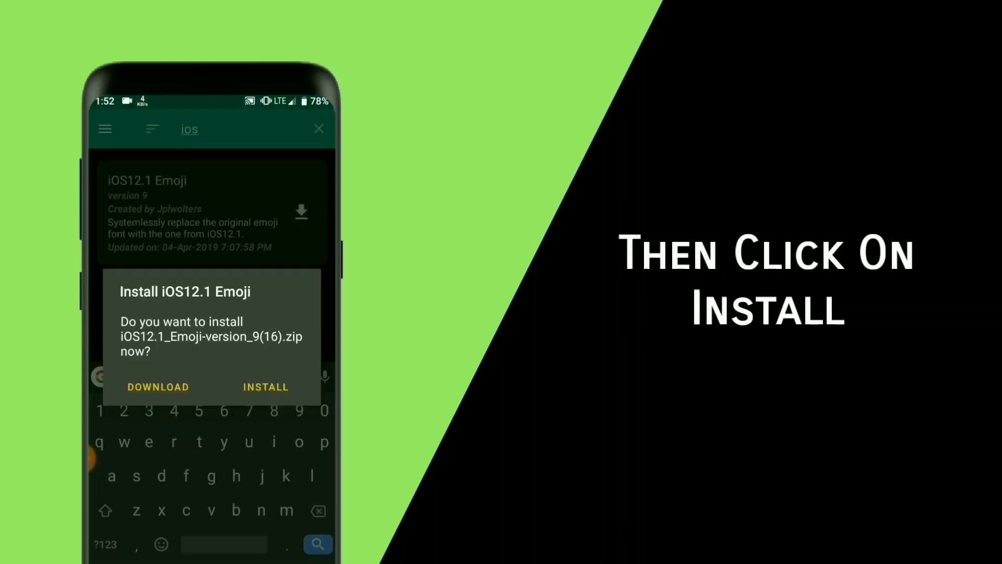
{"action": "left_click", "coordinate": [264, 386]}
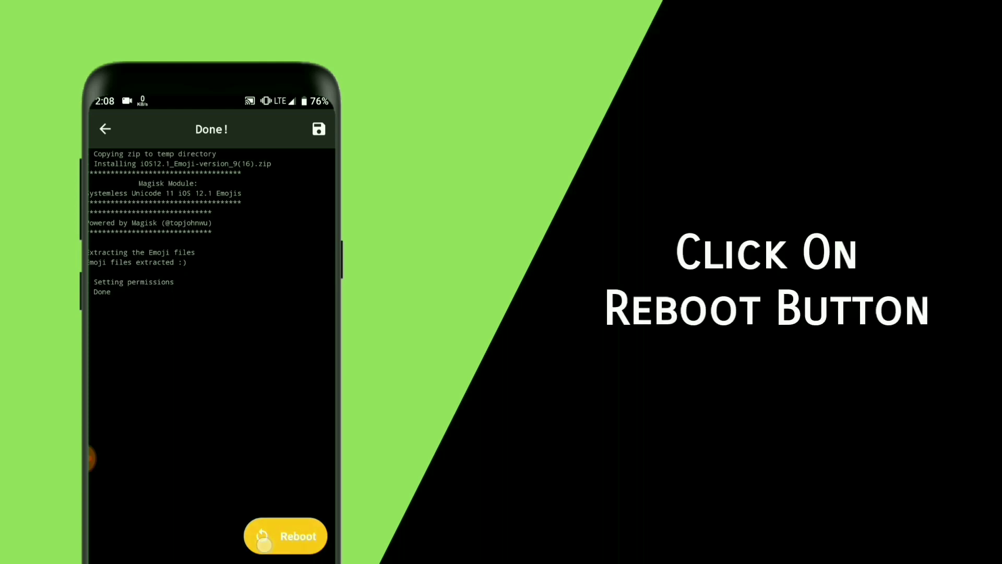
{"action": "left_click", "coordinate": [285, 535]}
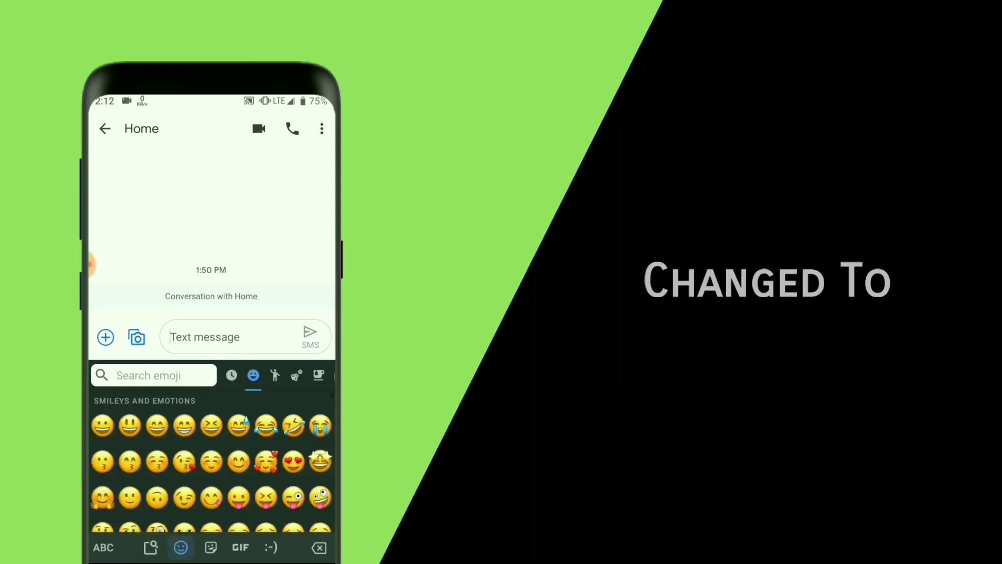